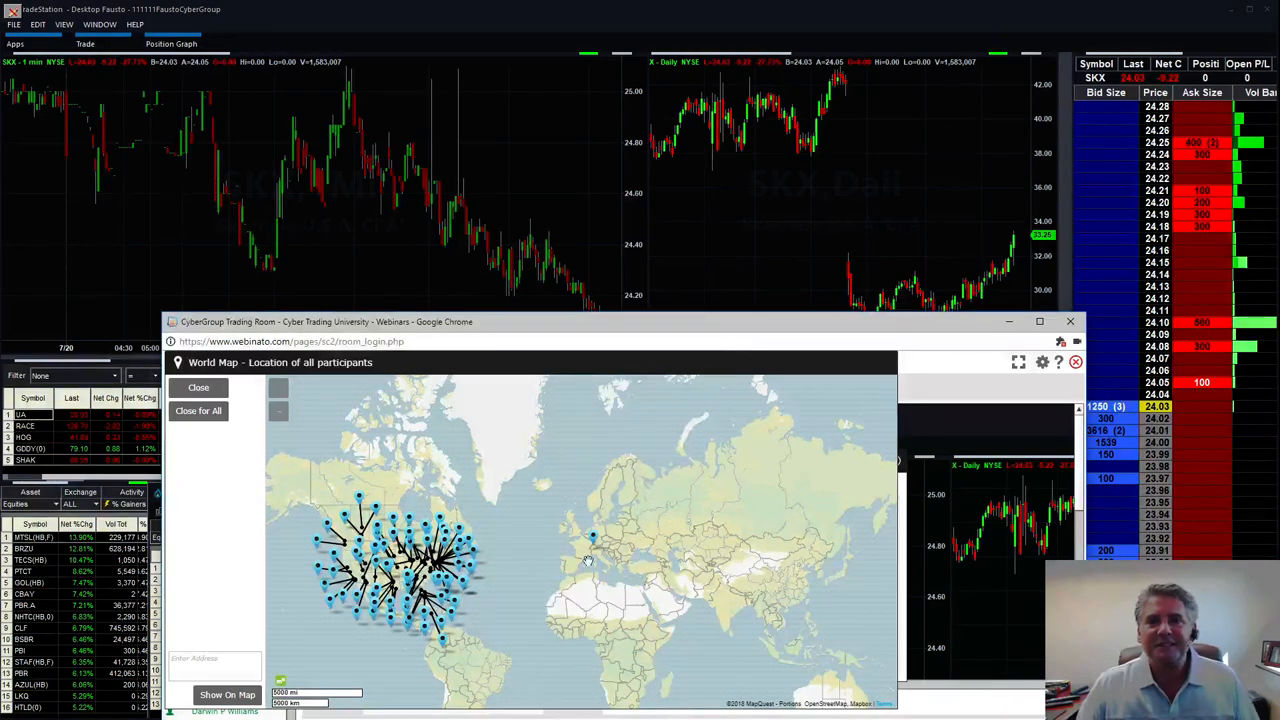
mouse_move(592, 538)
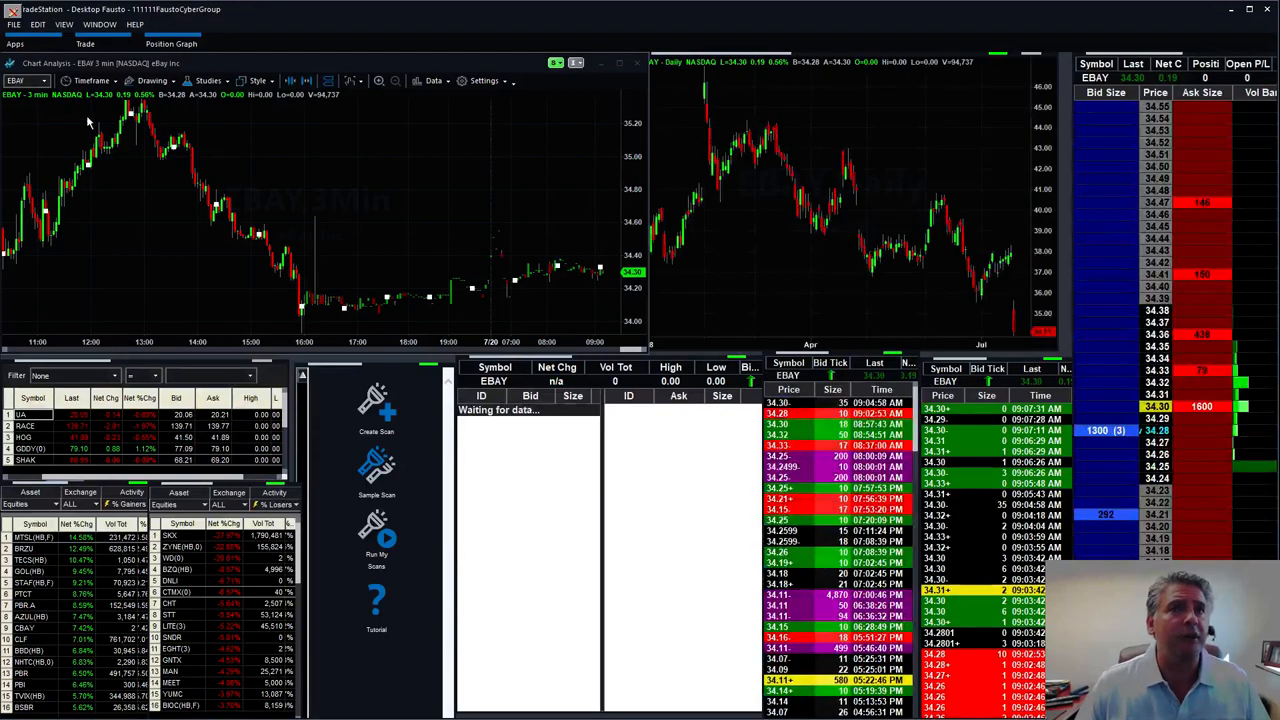
- Switch the EBAY intraday chart to a shorter minute bar interval
left_click(92, 80)
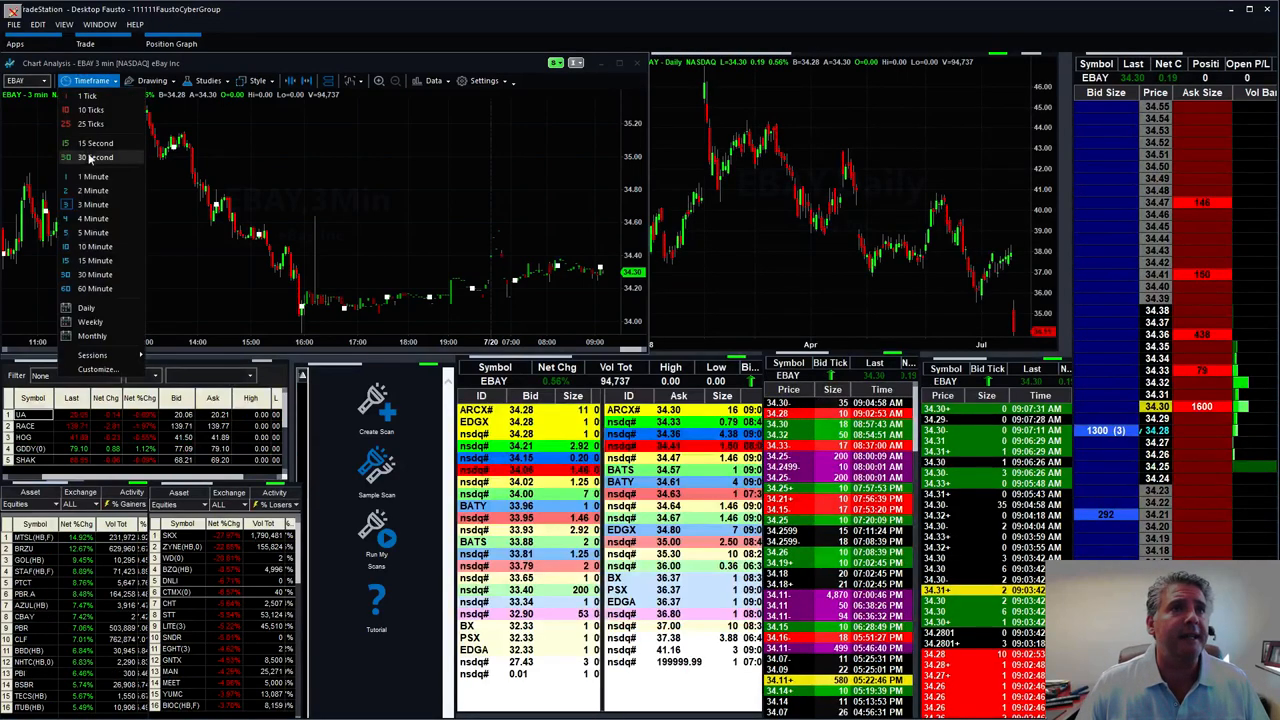
left_click(94, 232)
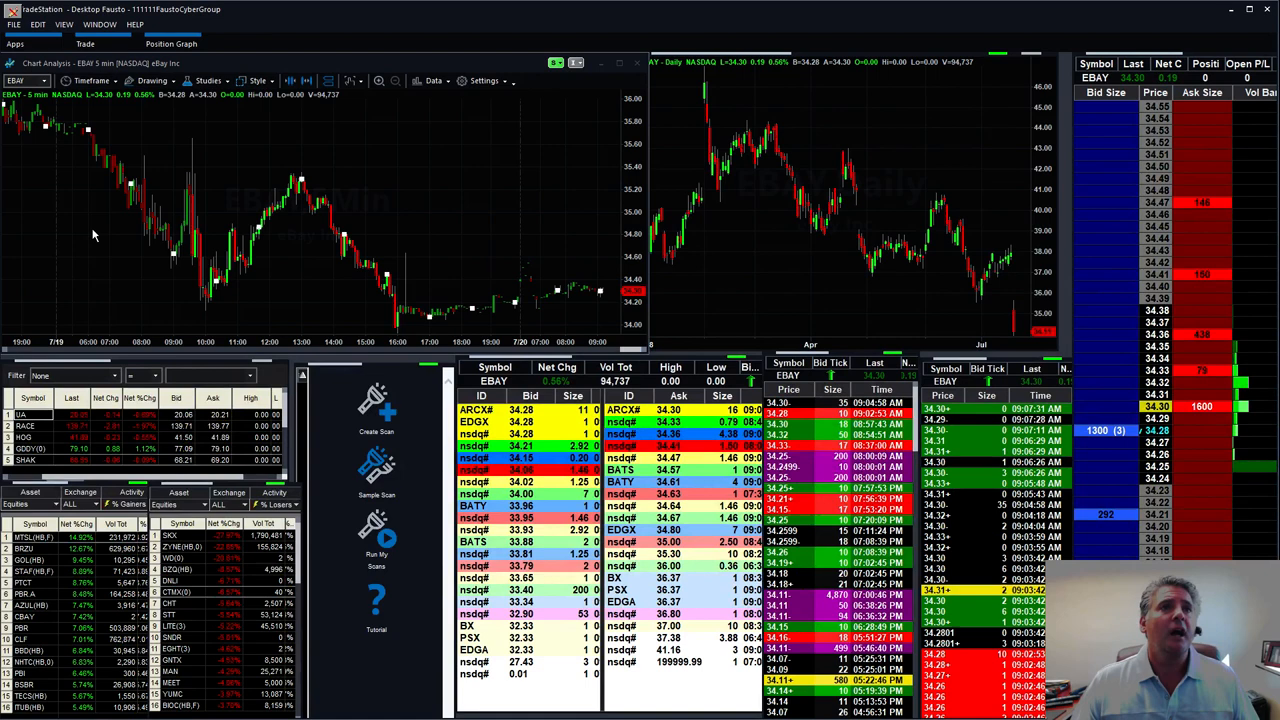
mouse_move(200, 292)
type("BB")
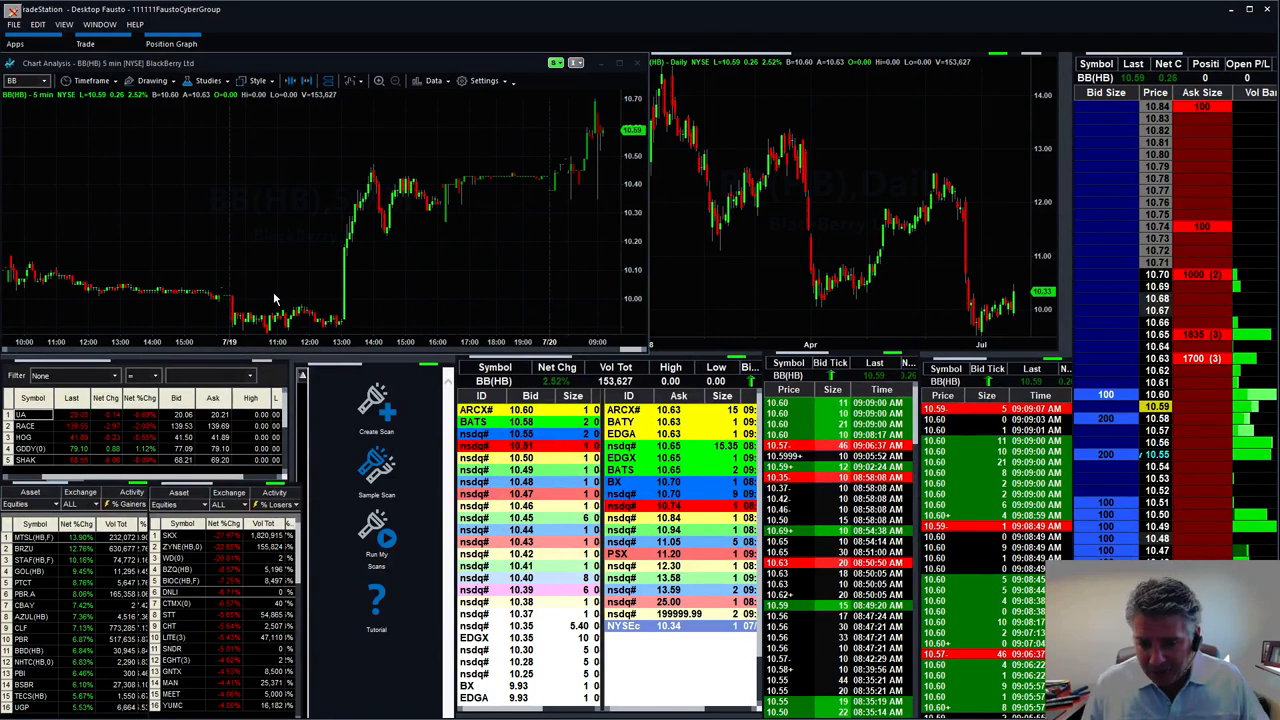
- Enter the new symbol text in the chart symbol box to reload the linked windows
type("buy")
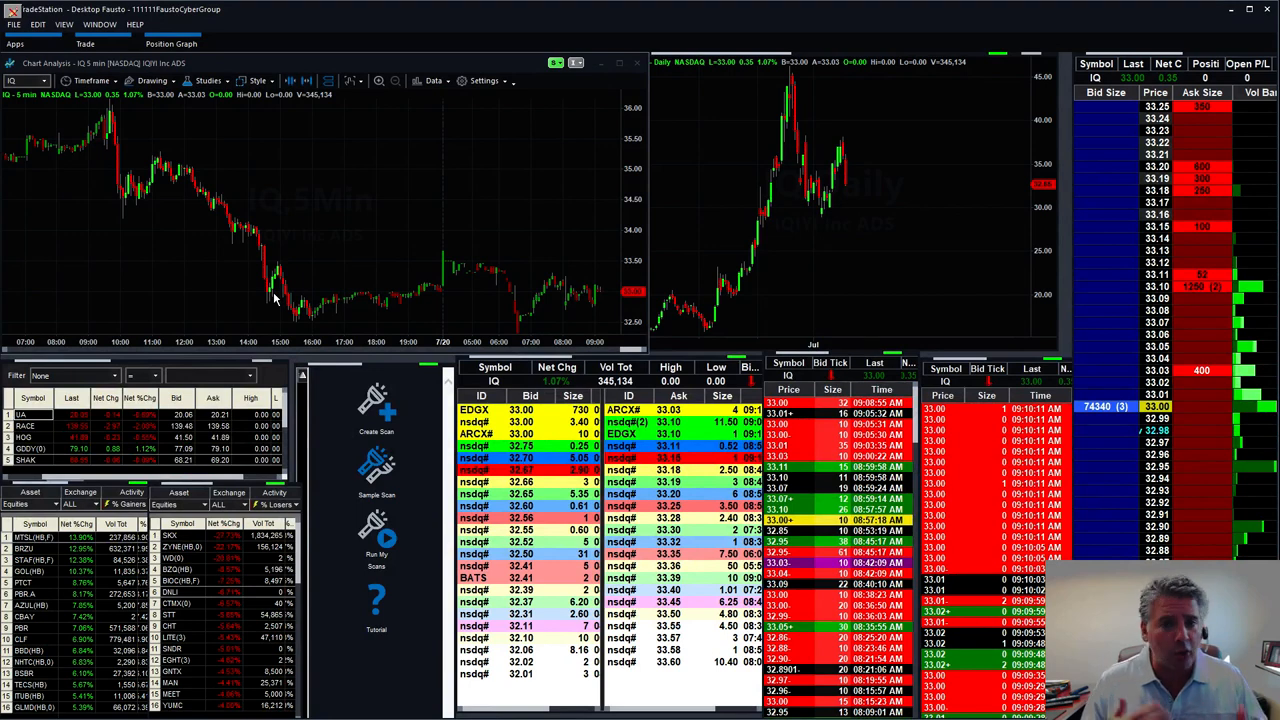
mouse_move(284, 250)
type("STF")
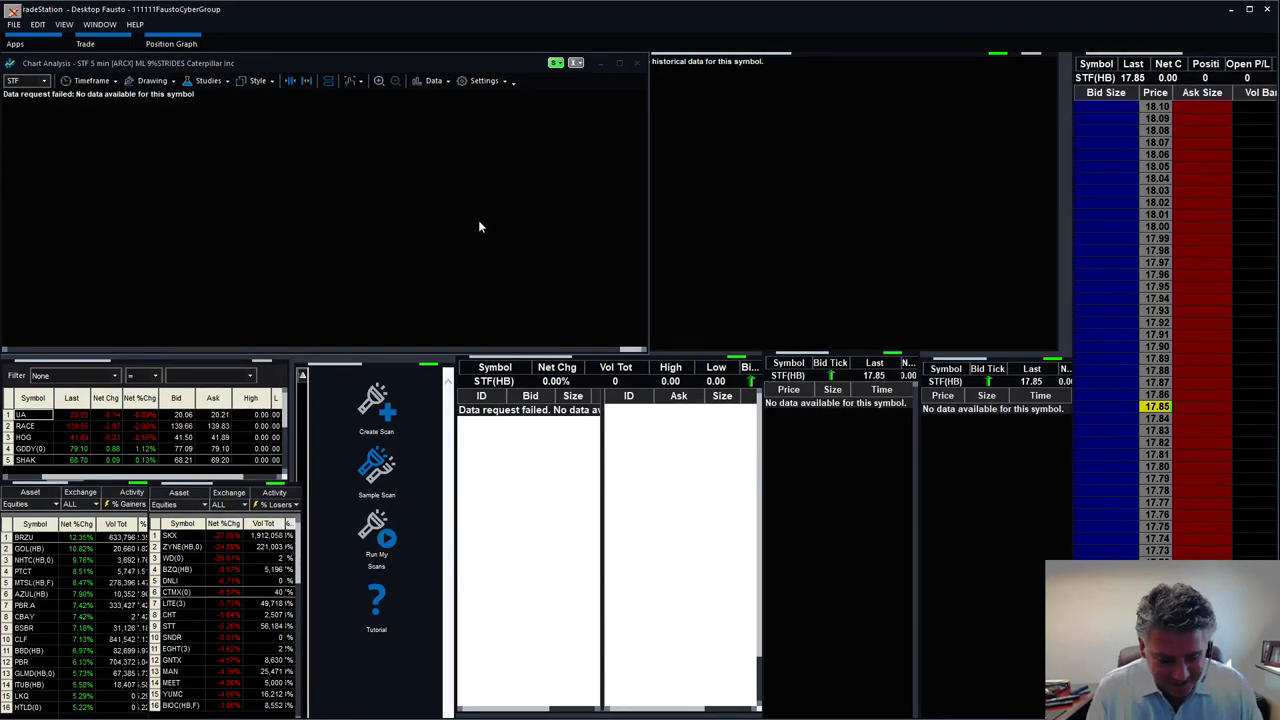
- Start entering the STF symbol request through the Command Line prompt
type("sta")
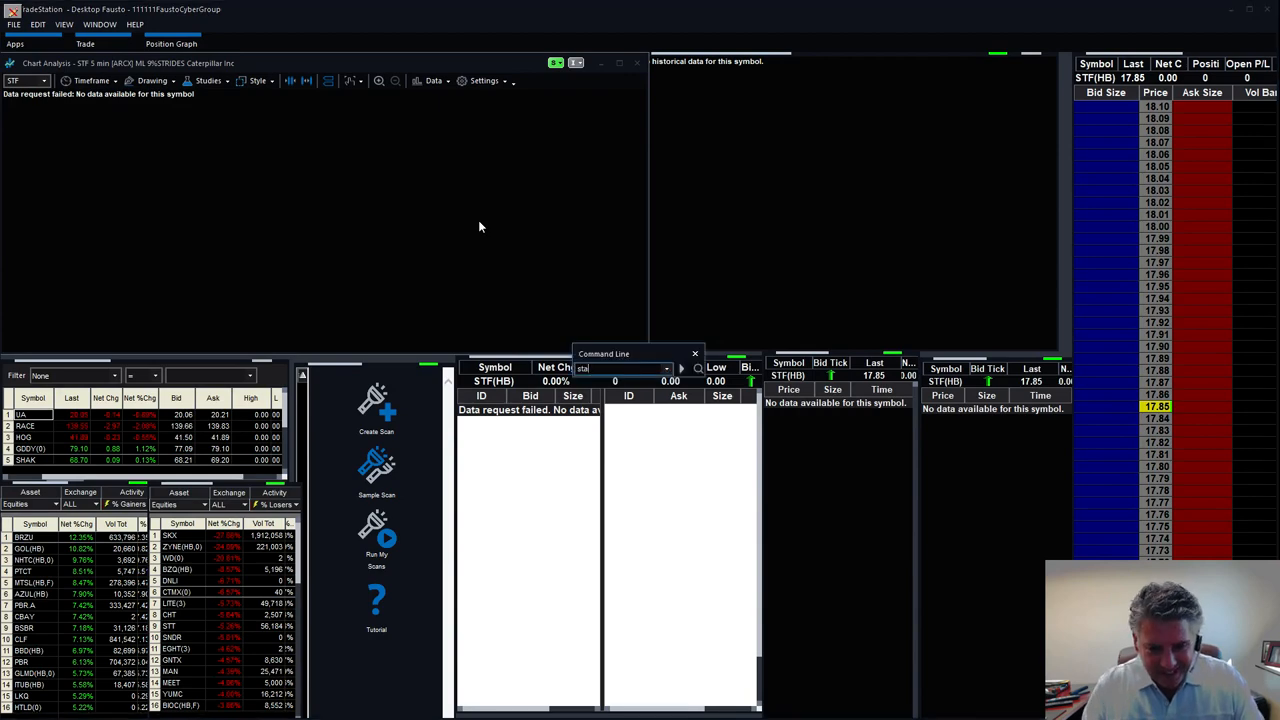